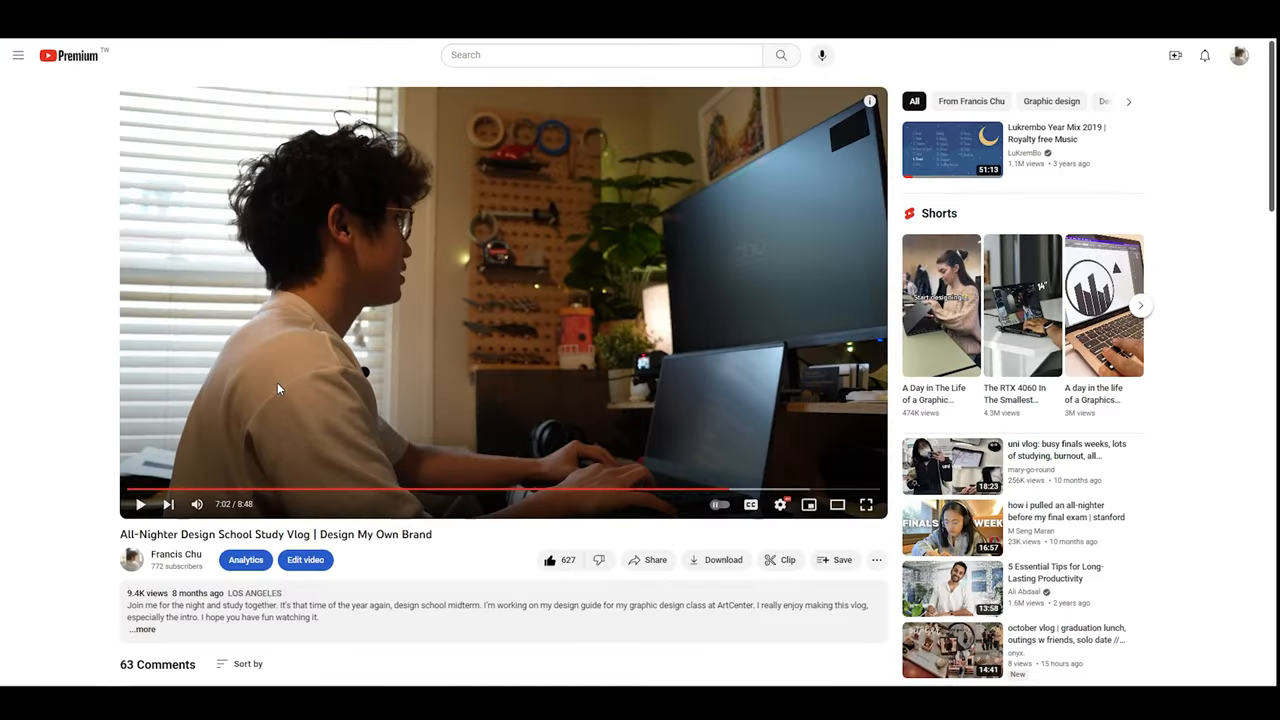
mouse_move(410, 564)
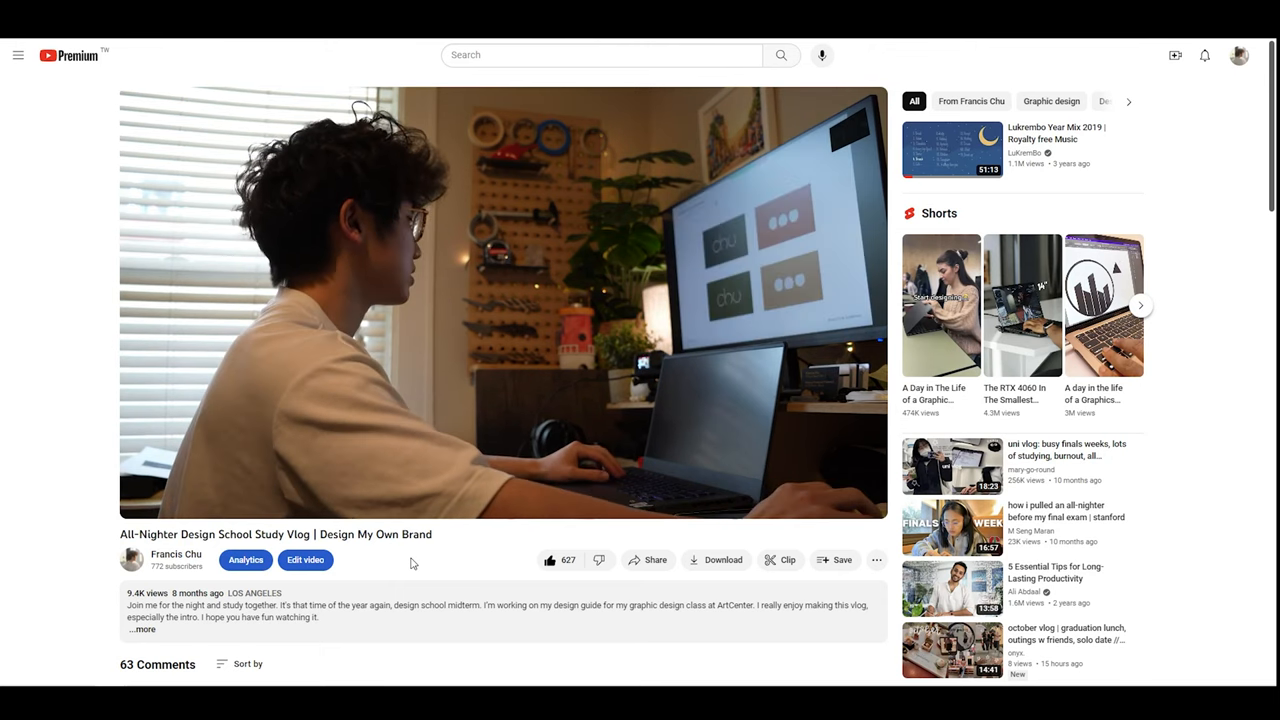